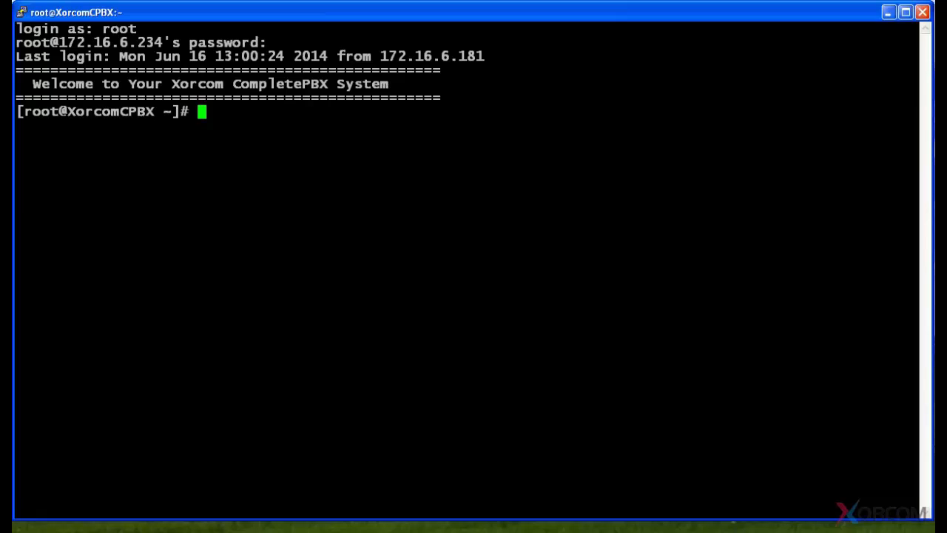
Open the Start menu to launch WinSCP alongside the PuTTY root shell.
left_click(30, 525)
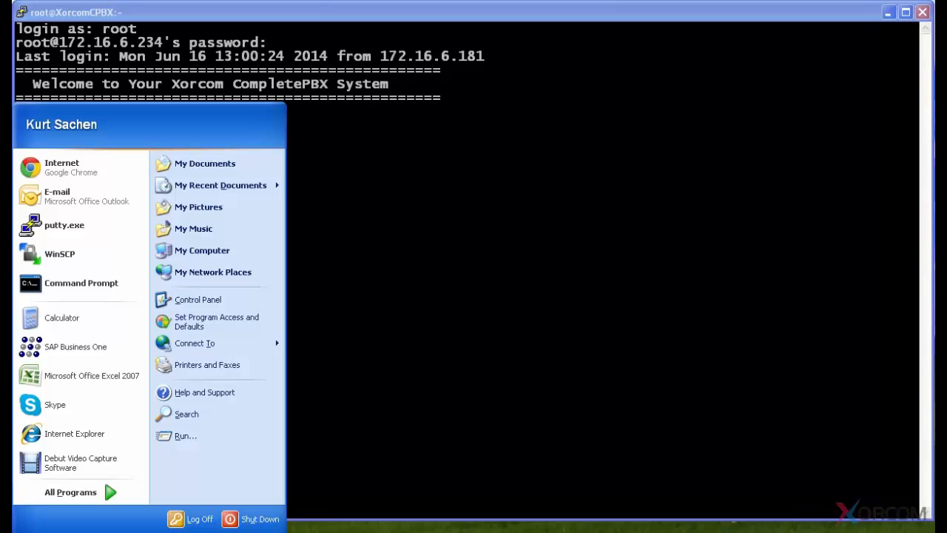
mouse_move(60, 255)
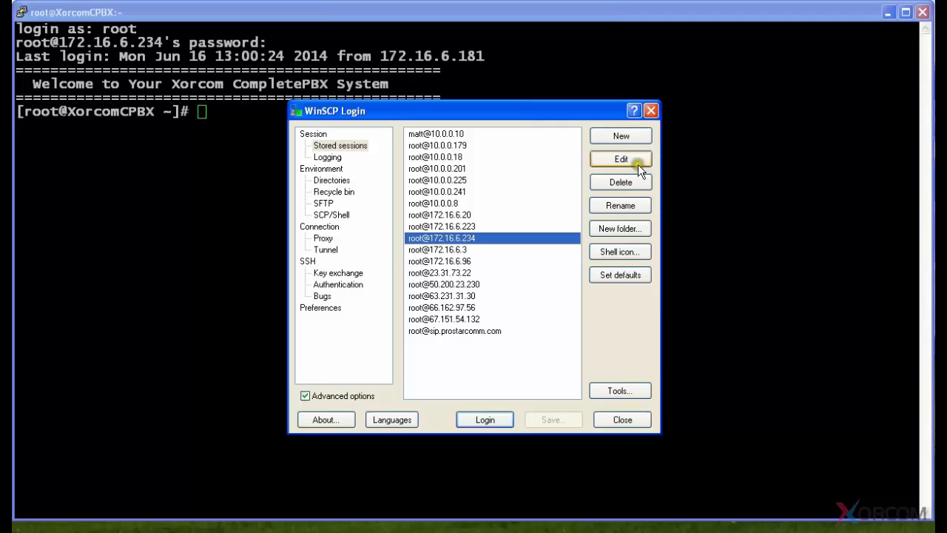
mouse_move(620, 136)
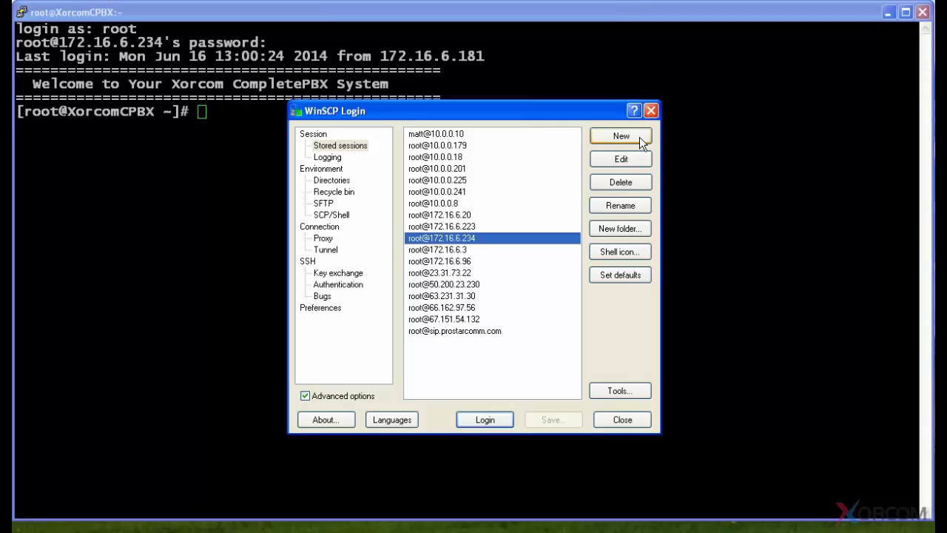
mouse_move(620, 158)
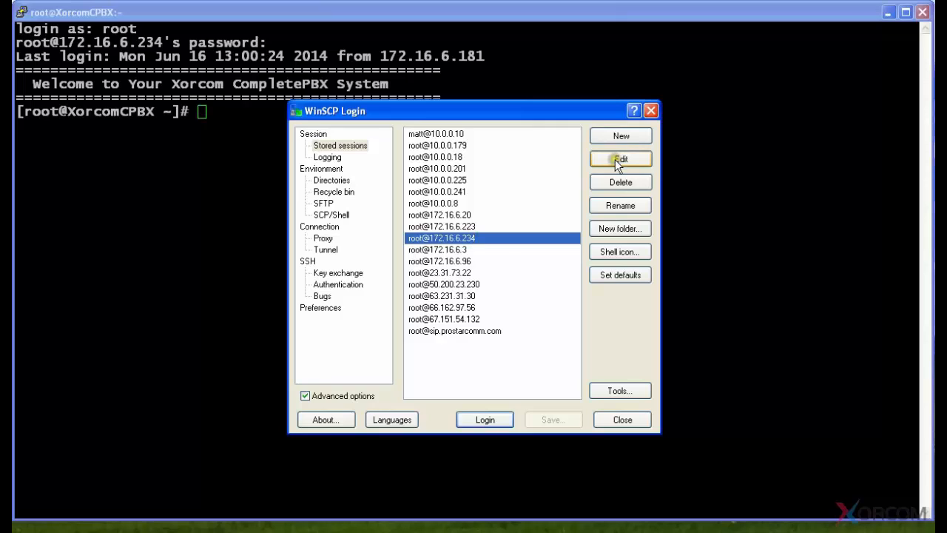
Check the stored 172.16.6.234 session uses SFTP, save it, and log in as root.
left_click(620, 158)
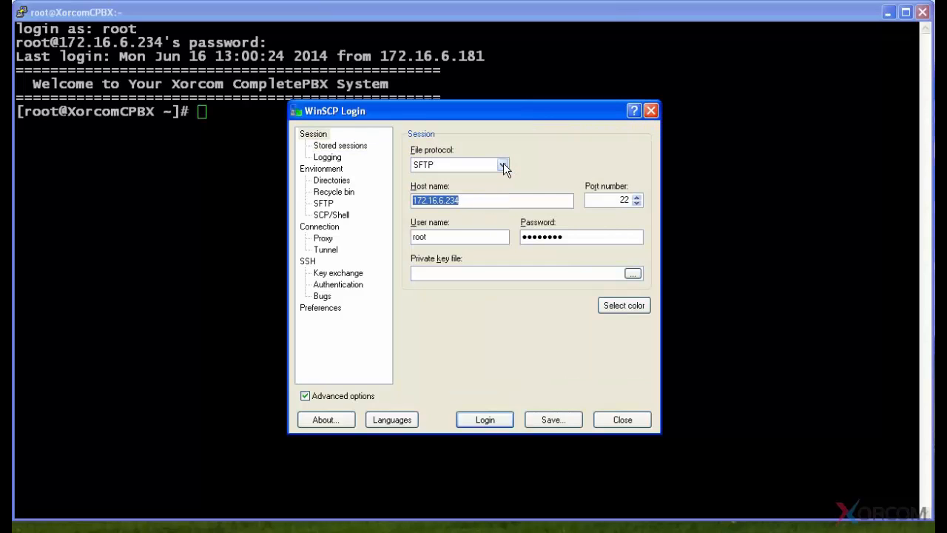
left_click(503, 164)
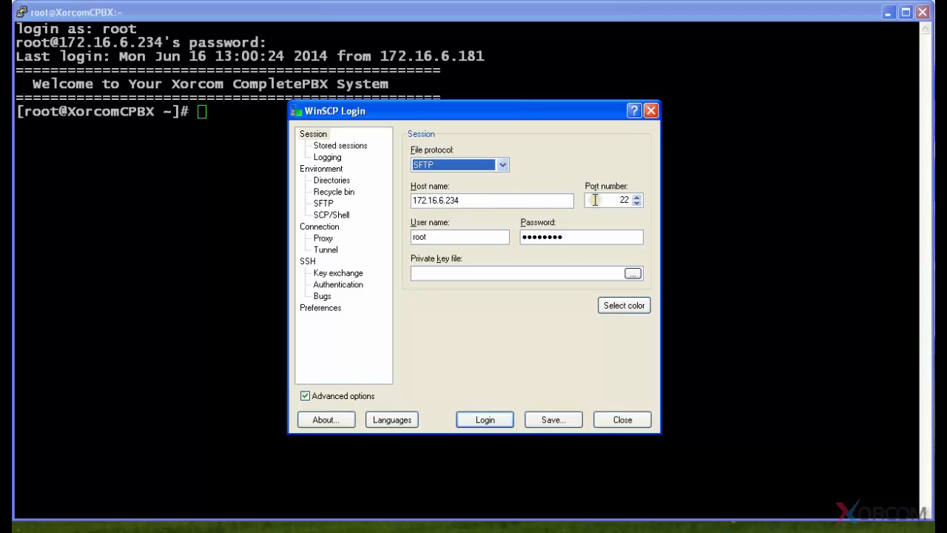
mouse_move(451, 235)
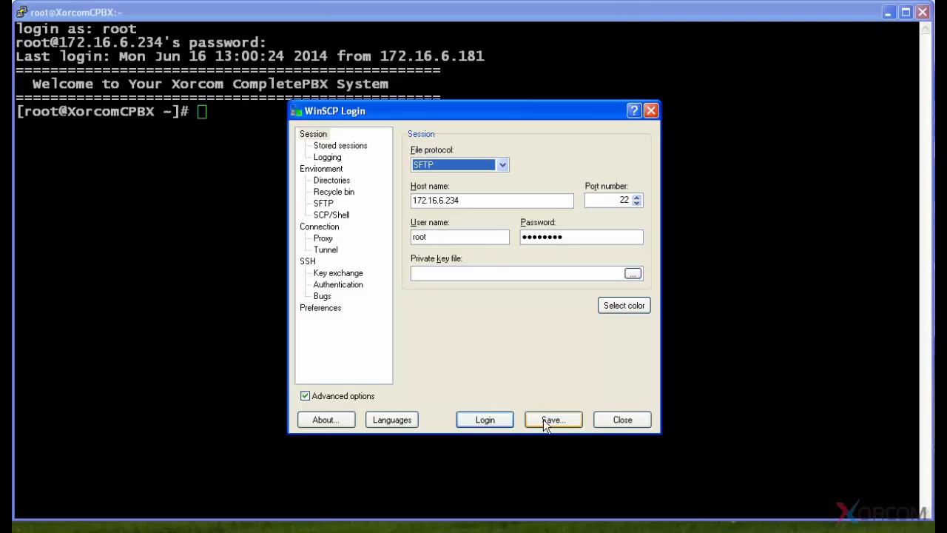
left_click(553, 420)
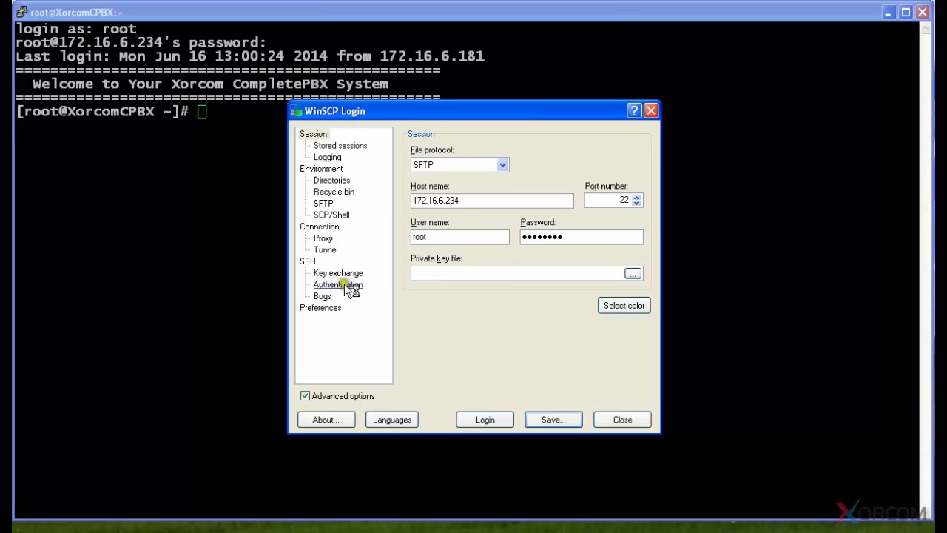
mouse_move(476, 414)
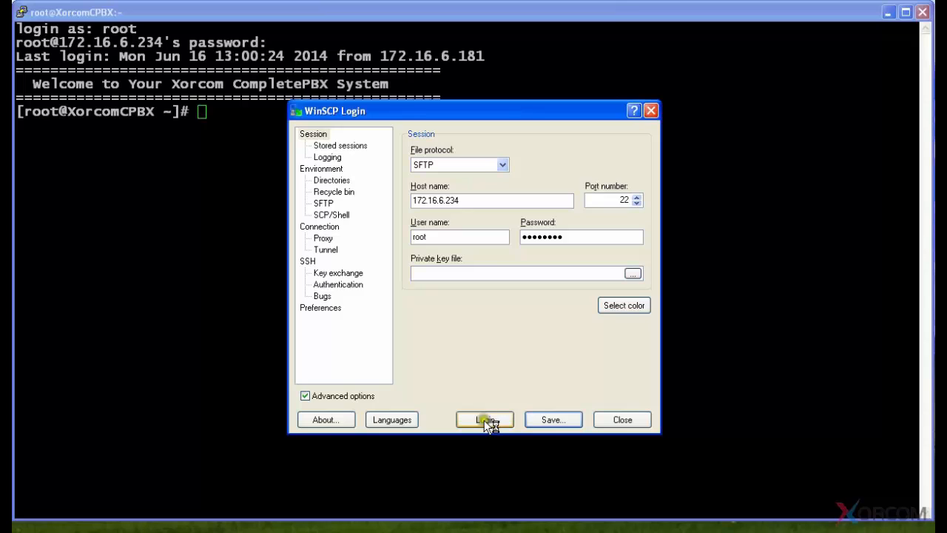
left_click(484, 420)
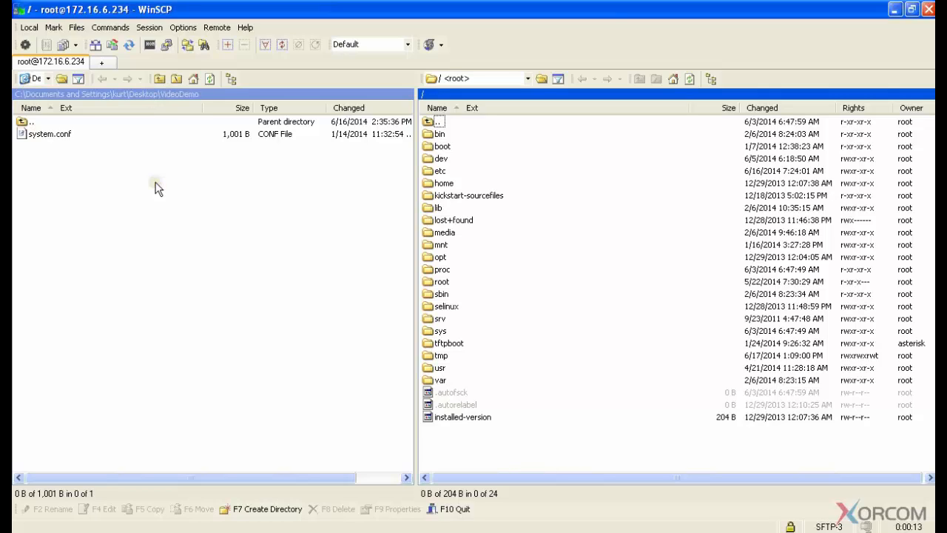
mouse_move(231, 184)
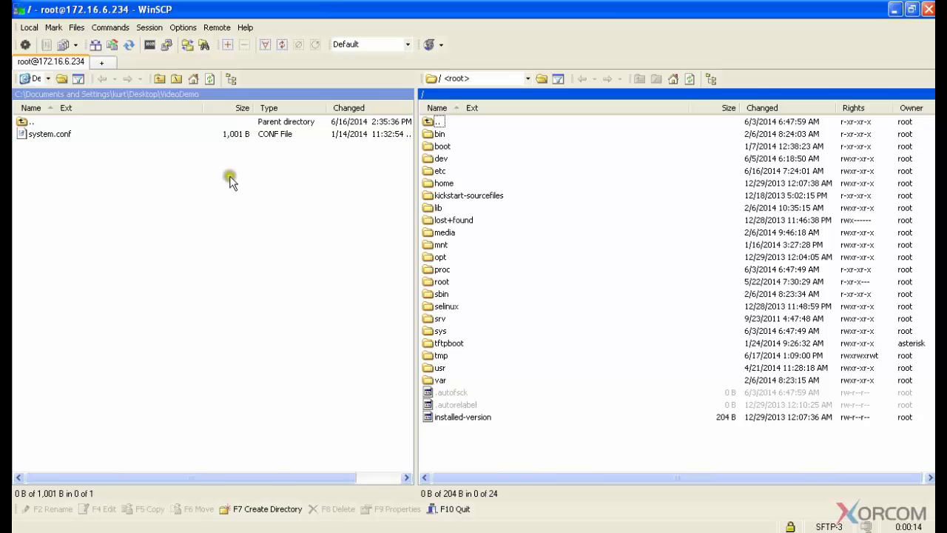
mouse_move(441, 101)
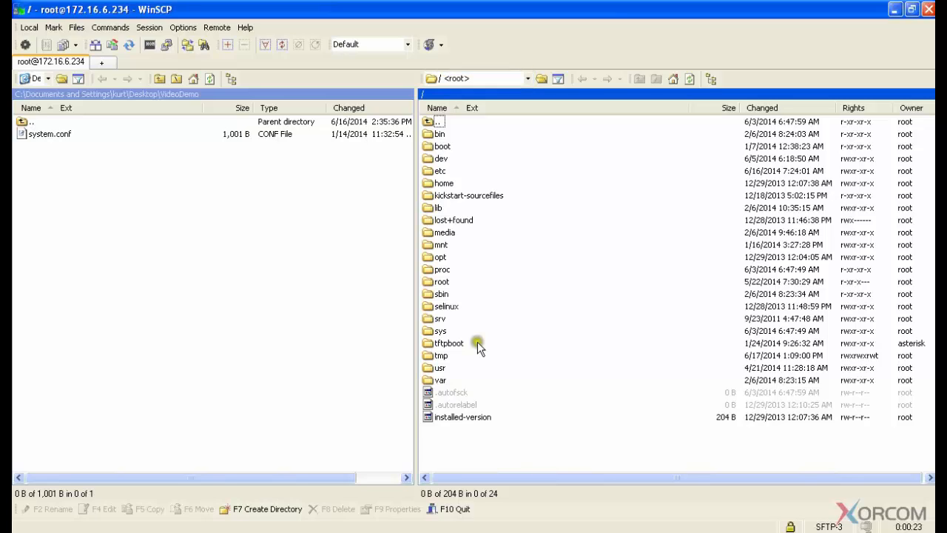
mouse_move(494, 219)
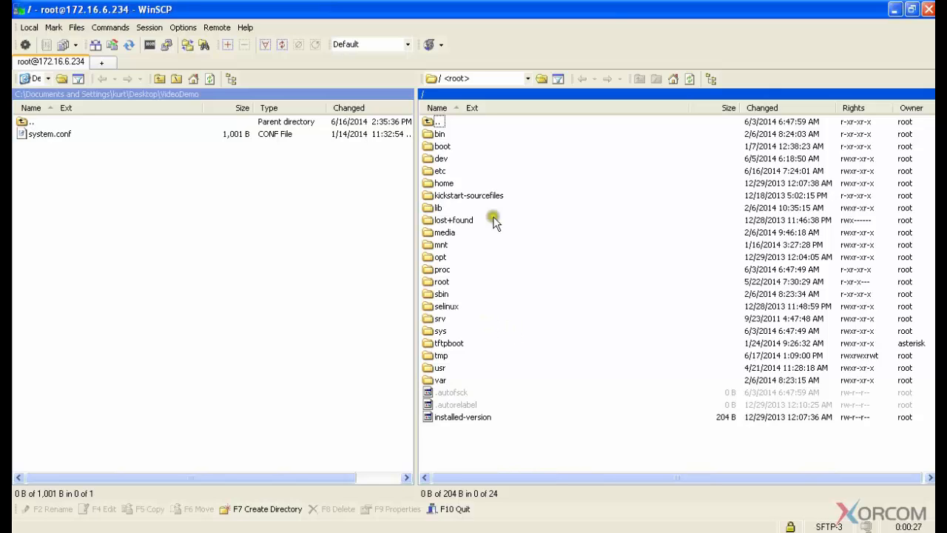
mouse_move(438, 172)
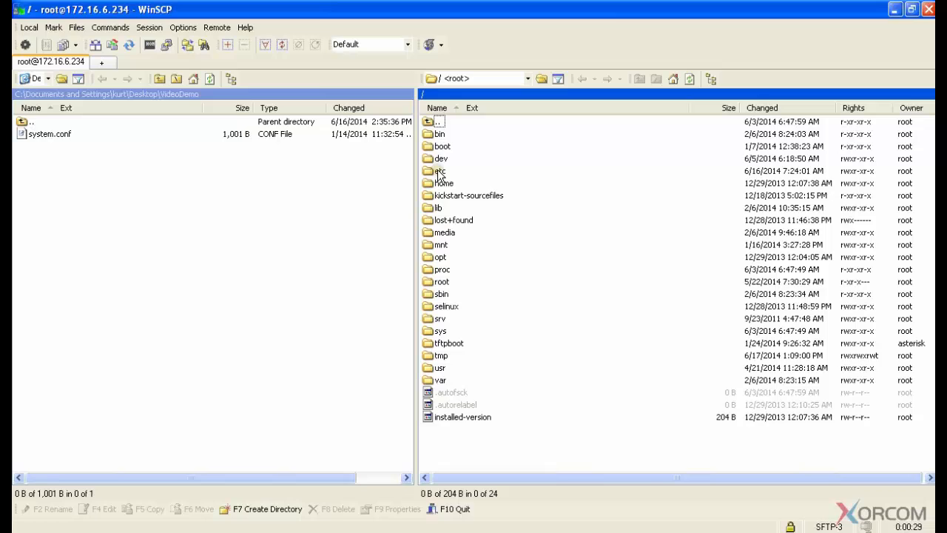
Navigate to /etc/asterisk on the PBX, refresh the listing, and select chan_dahdi.conf.
double_click(441, 172)
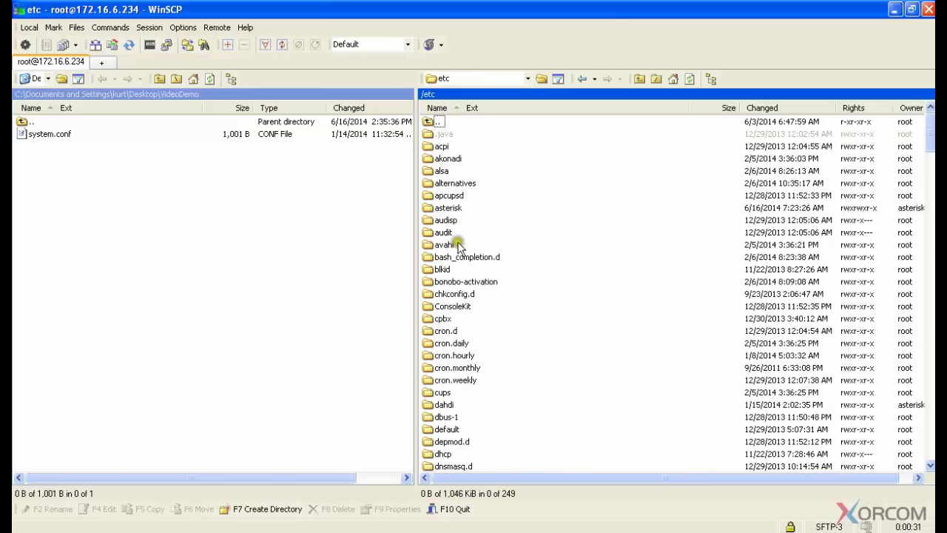
double_click(447, 207)
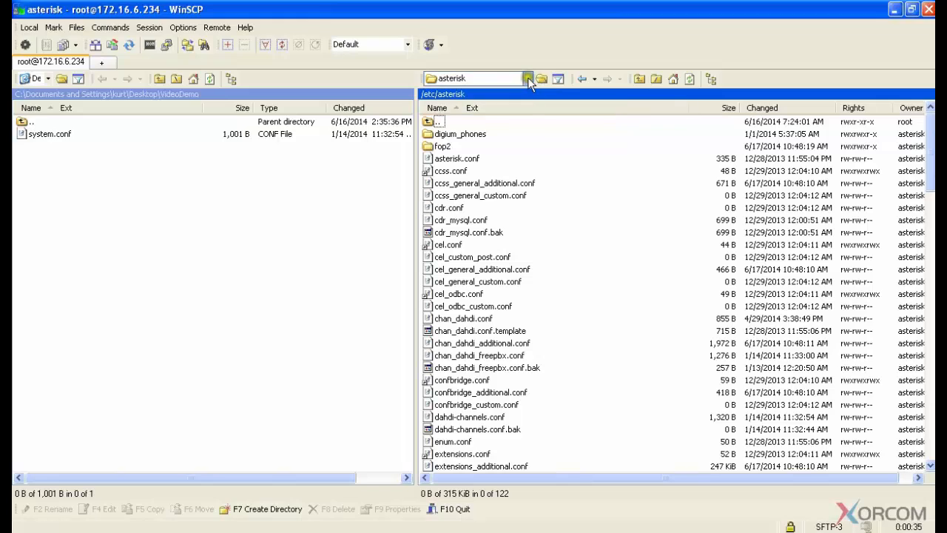
left_click(527, 79)
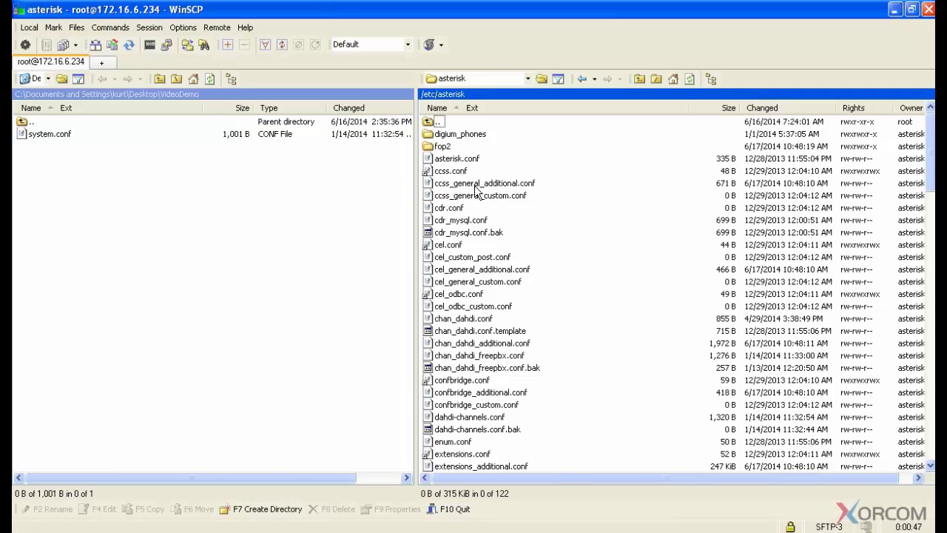
mouse_move(689, 78)
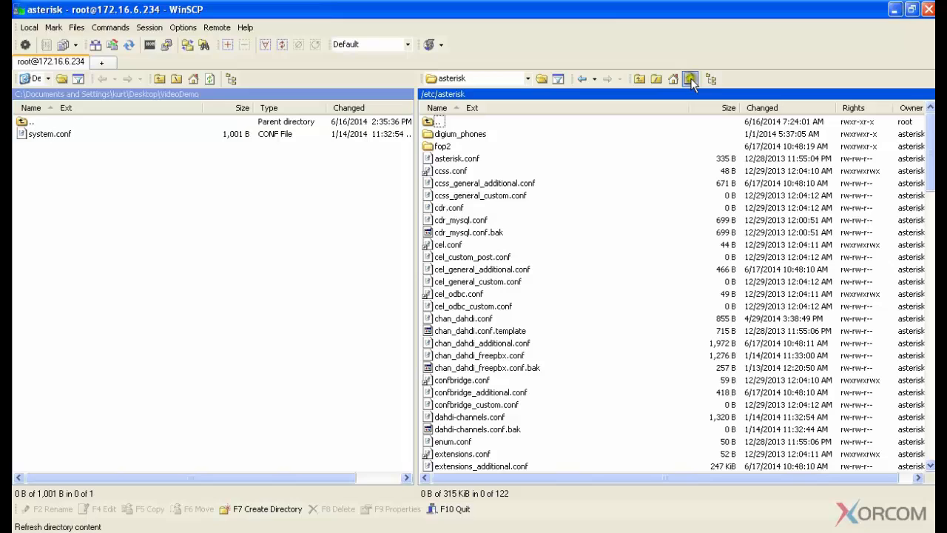
mouse_move(689, 78)
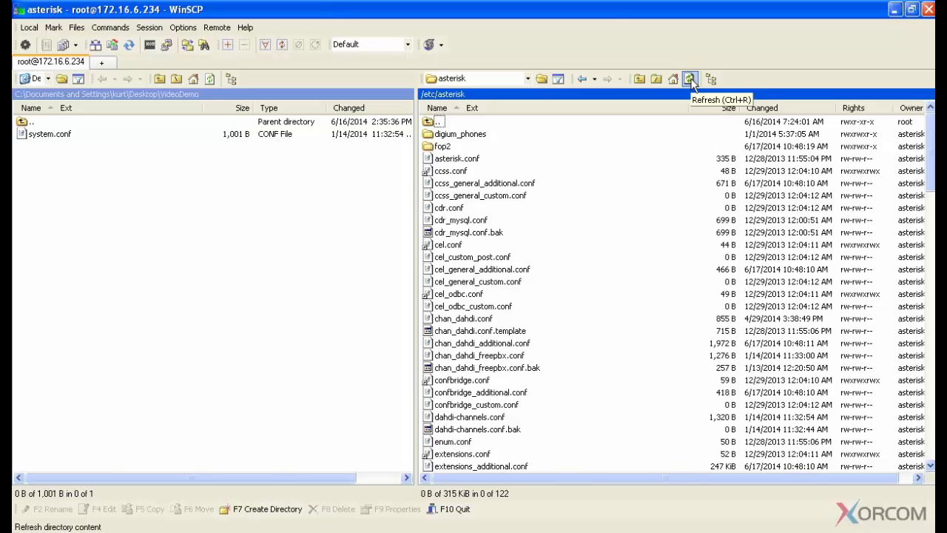
mouse_move(689, 78)
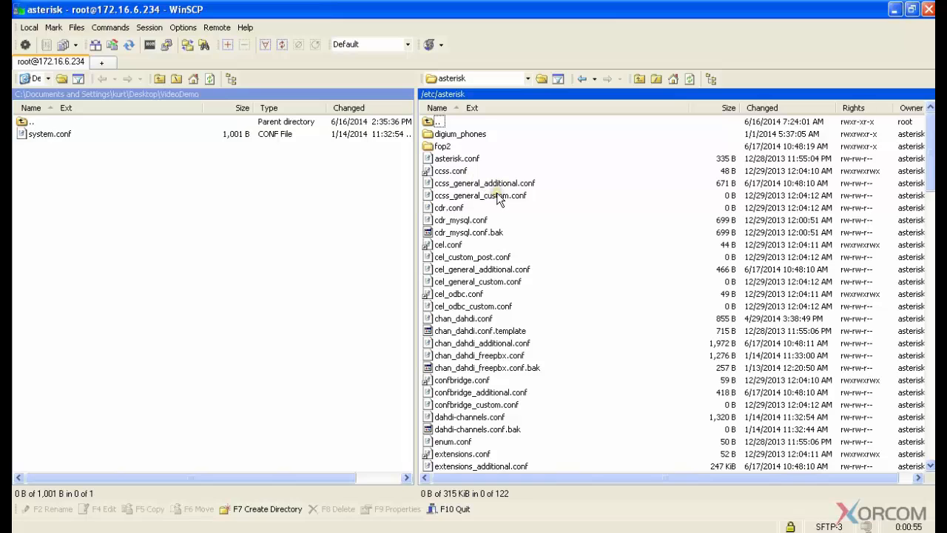
mouse_move(379, 186)
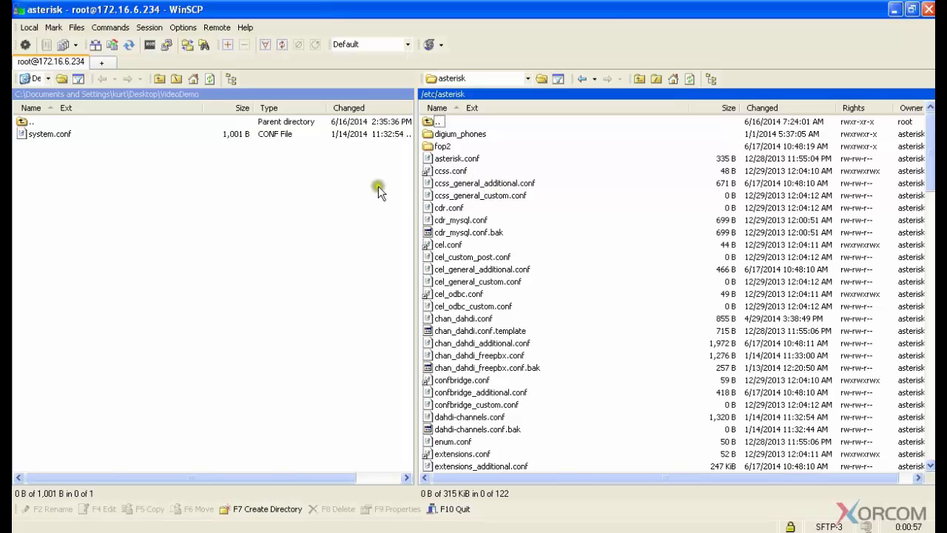
mouse_move(689, 79)
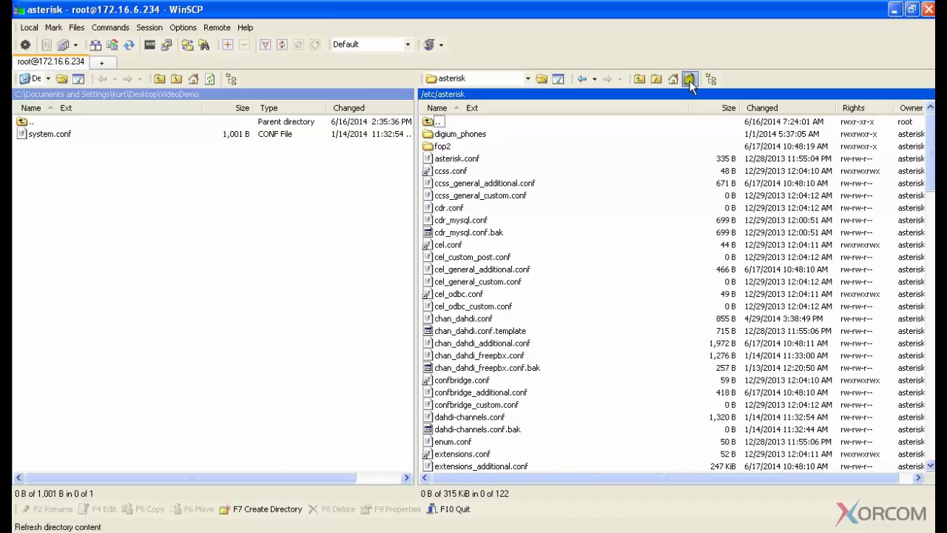
mouse_move(684, 106)
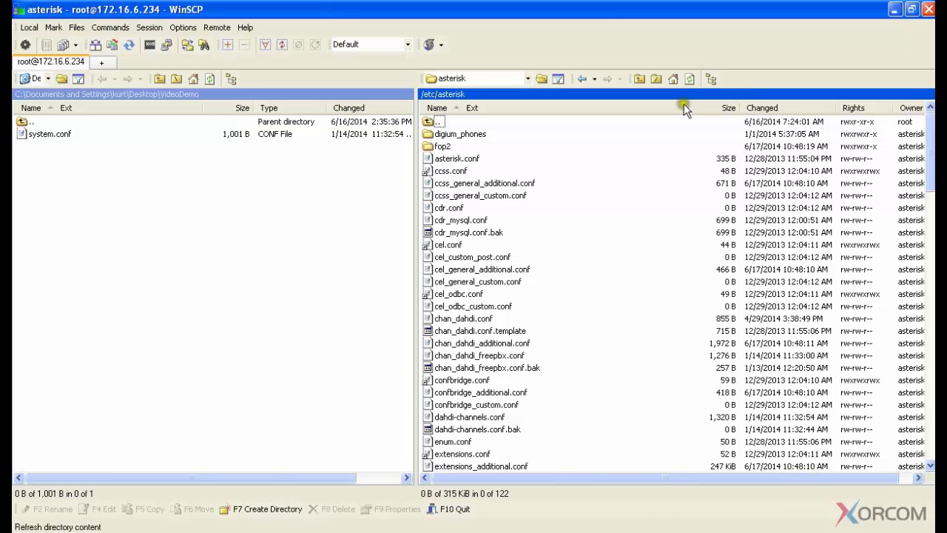
mouse_move(498, 295)
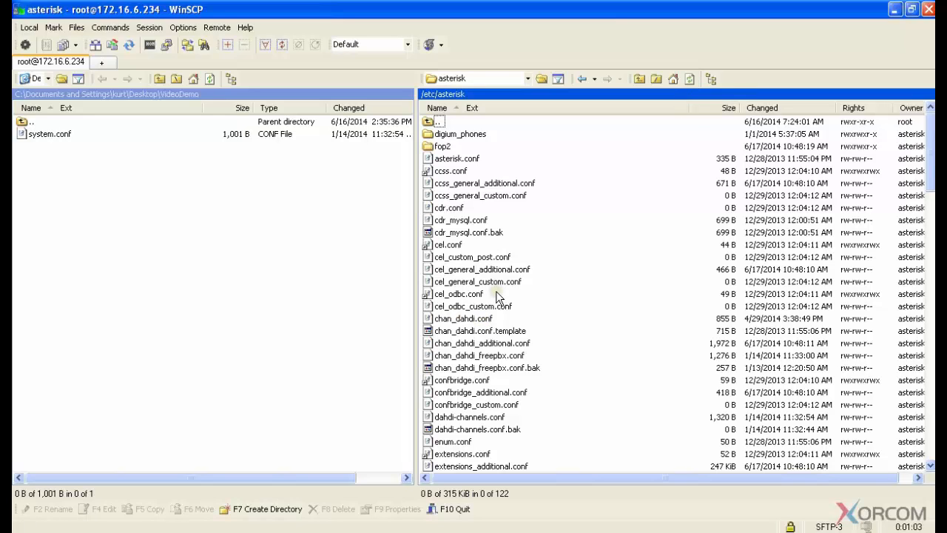
mouse_move(680, 163)
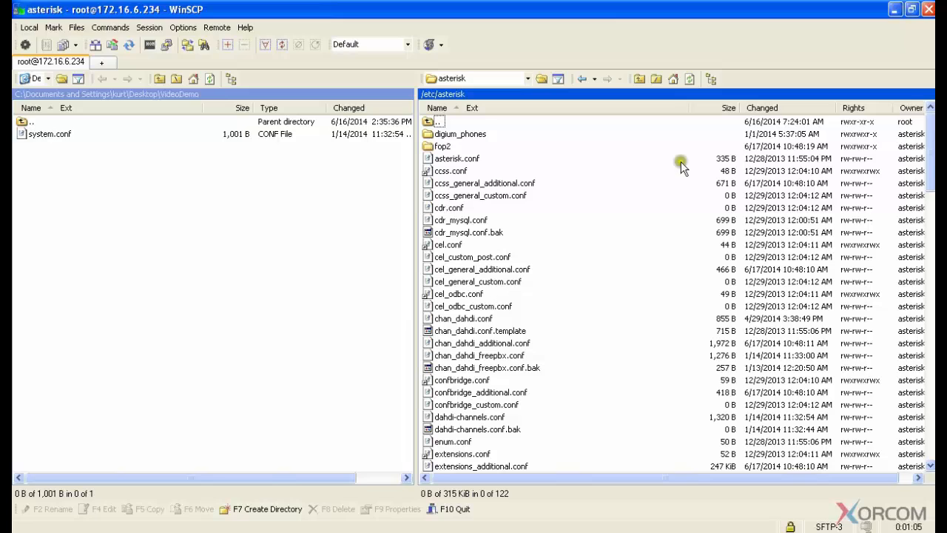
mouse_move(486, 337)
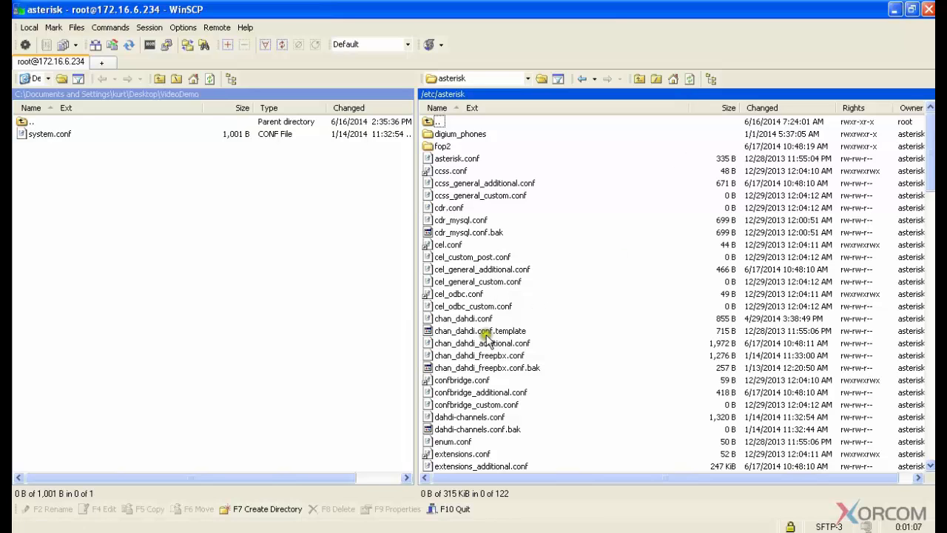
left_click(462, 318)
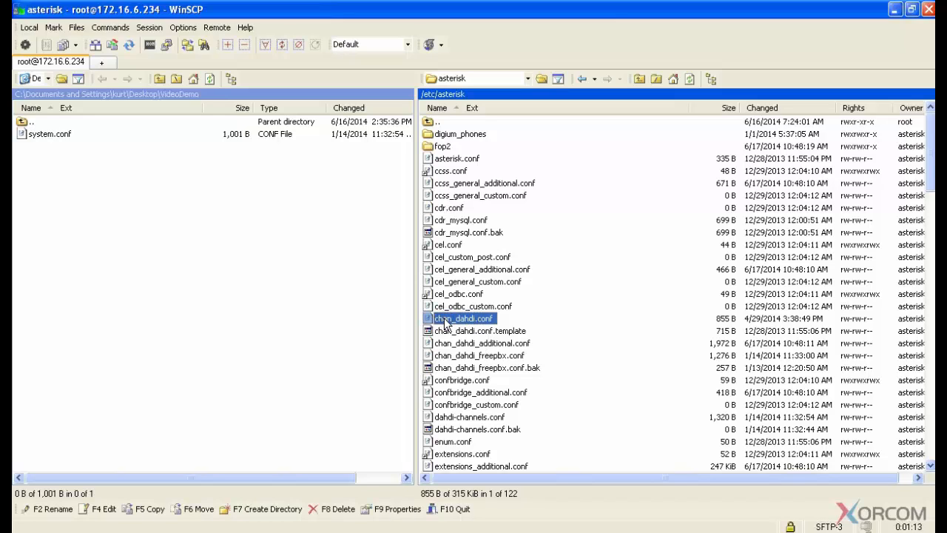
right_click(461, 318)
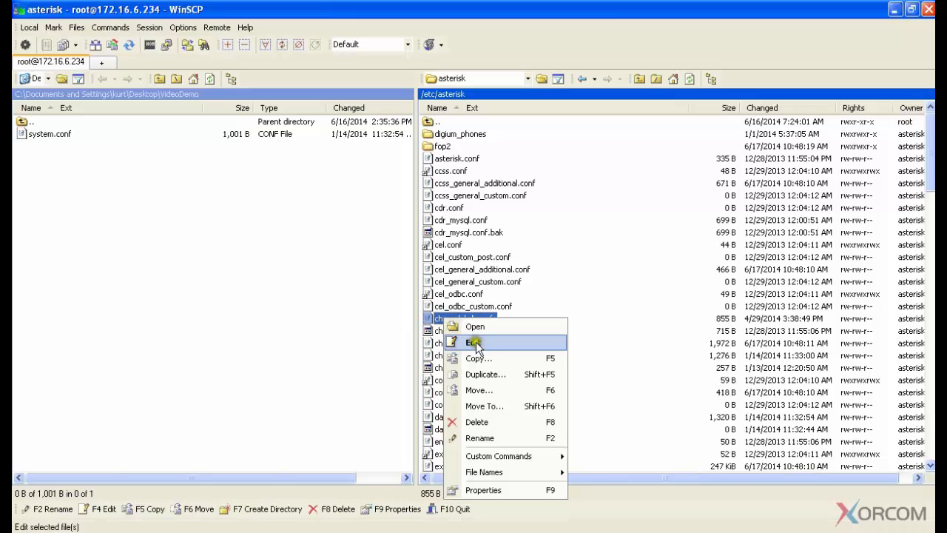
left_click(473, 343)
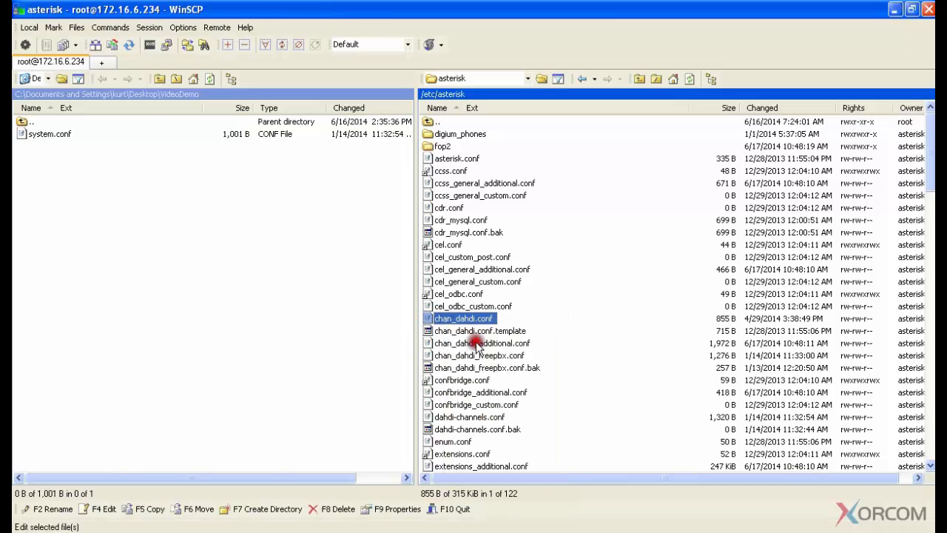
double_click(464, 316)
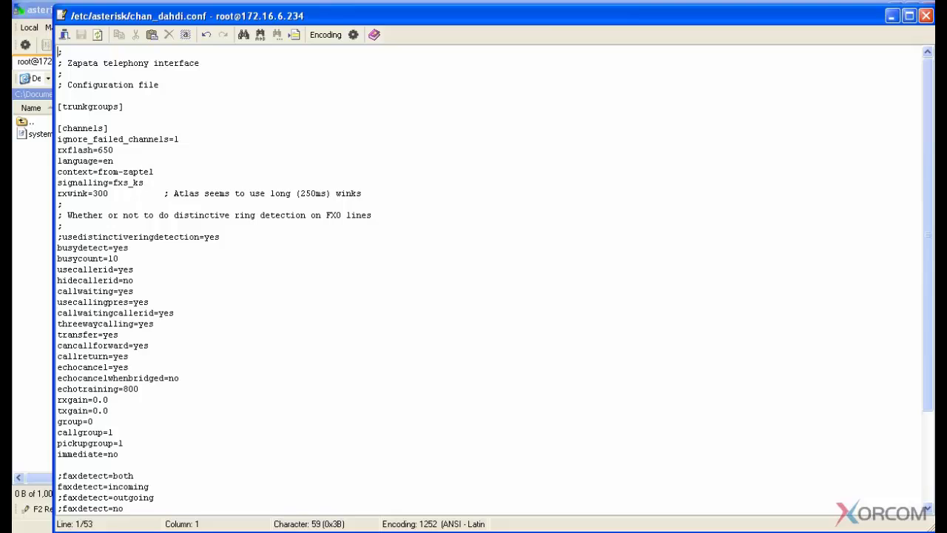
scroll("down", 3)
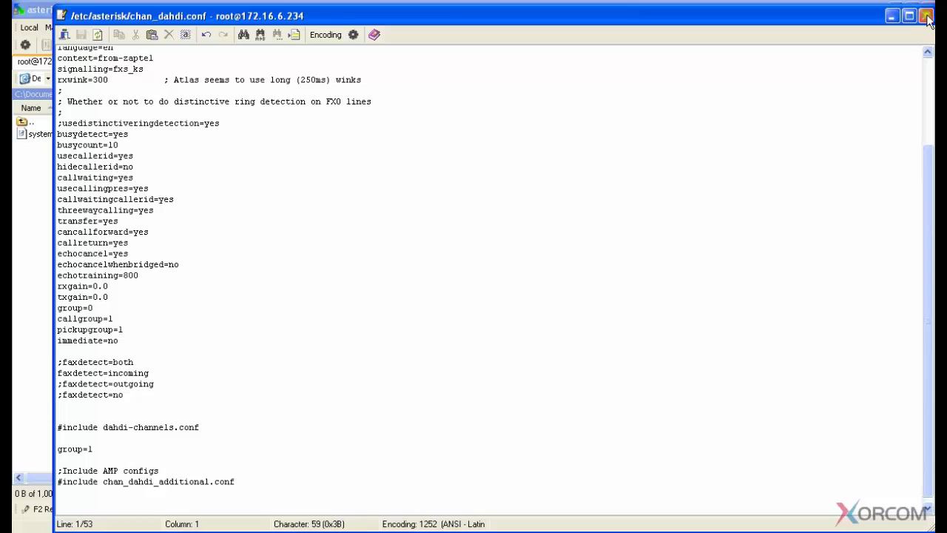
left_click(926, 15)
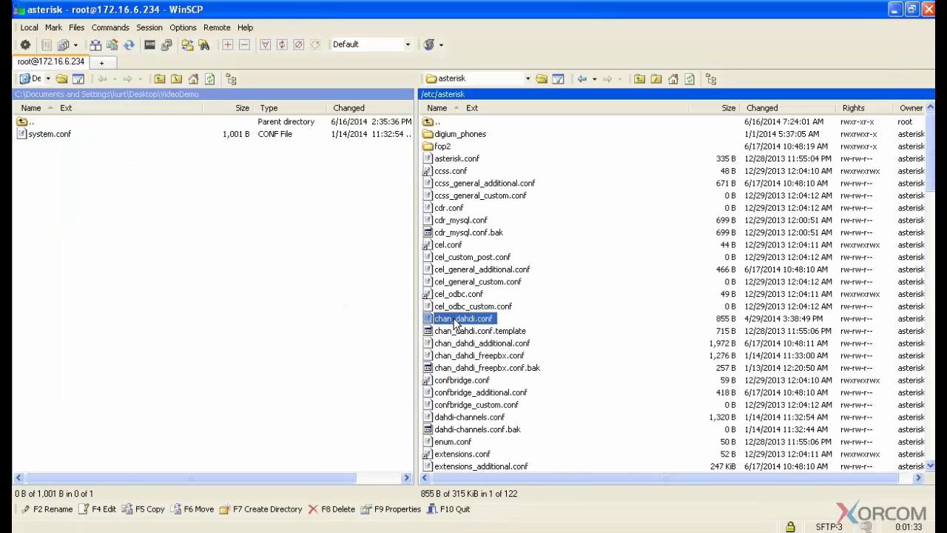
right_click(463, 318)
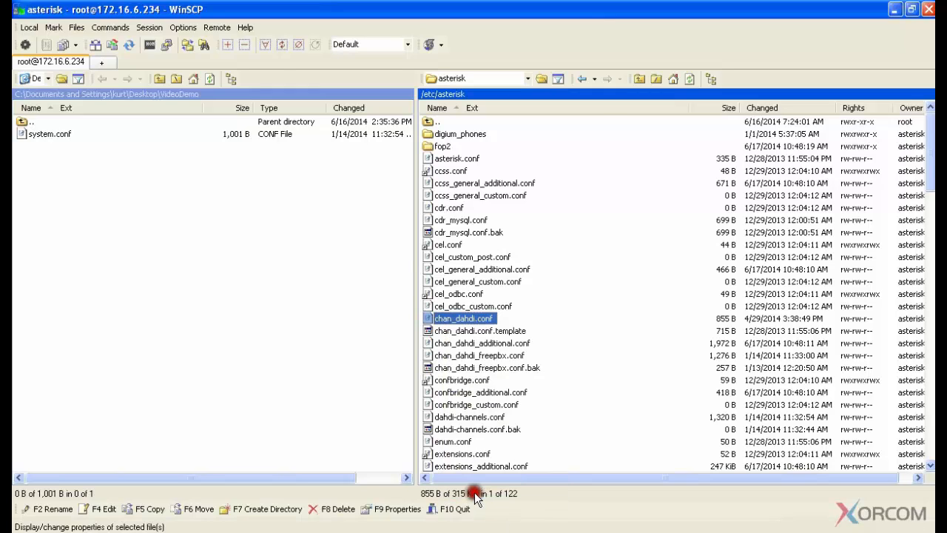
Set chan_dahdi.conf's owner to root [0], try permission toggles, and confirm 0664.
left_click(397, 509)
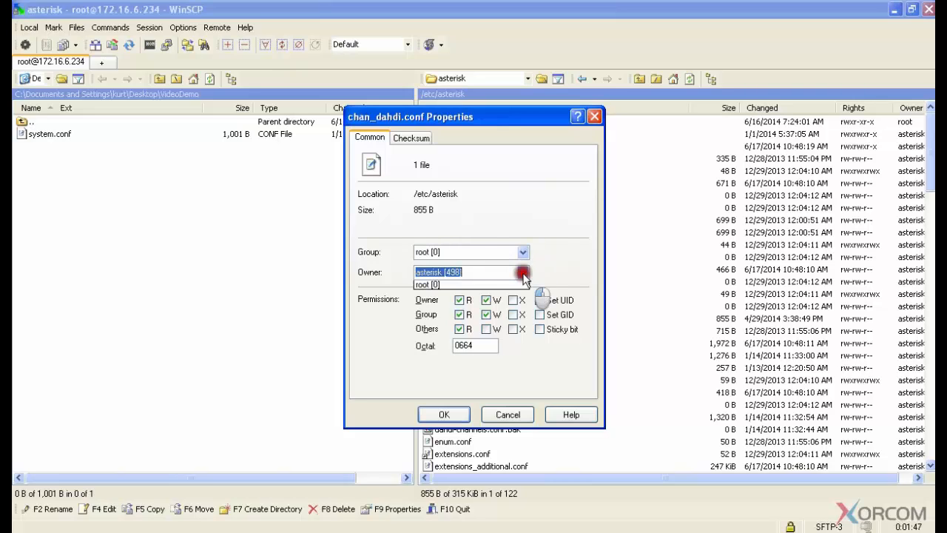
left_click(428, 284)
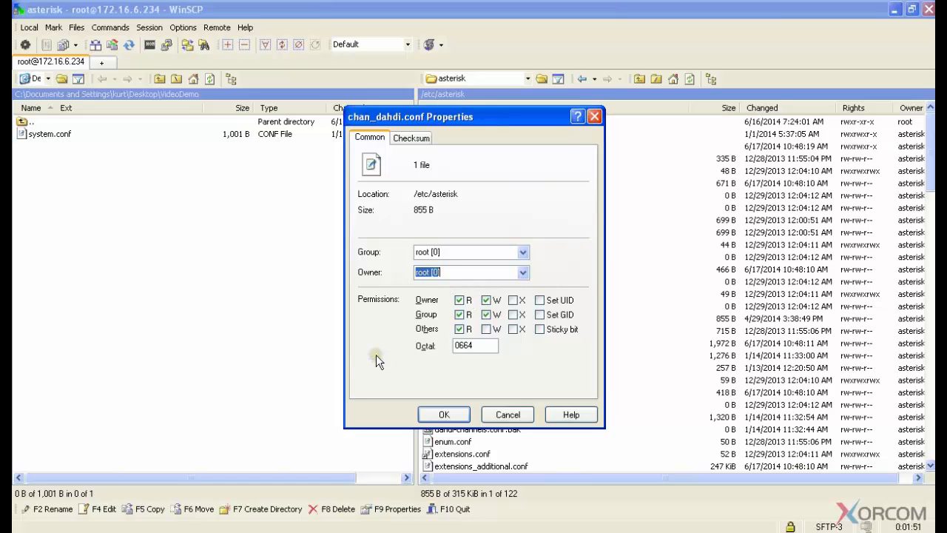
mouse_move(559, 259)
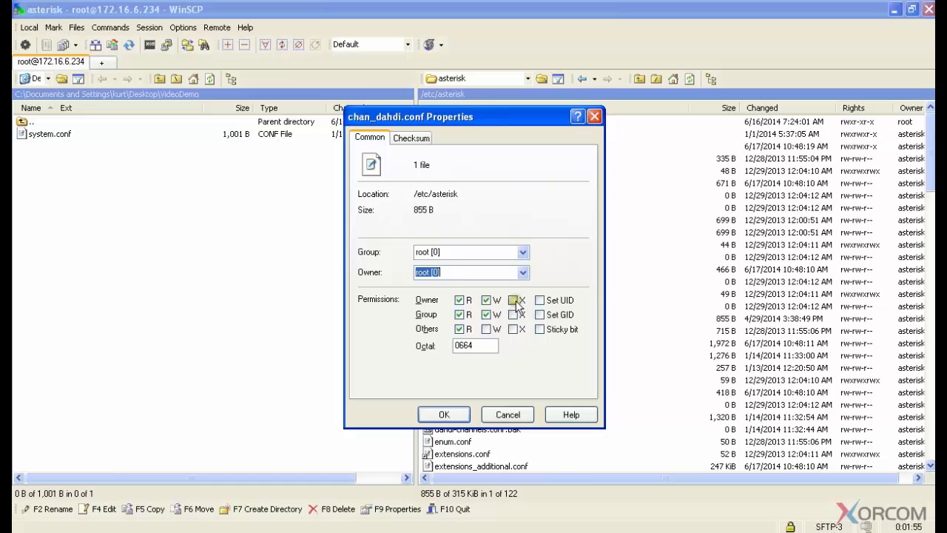
left_click(512, 328)
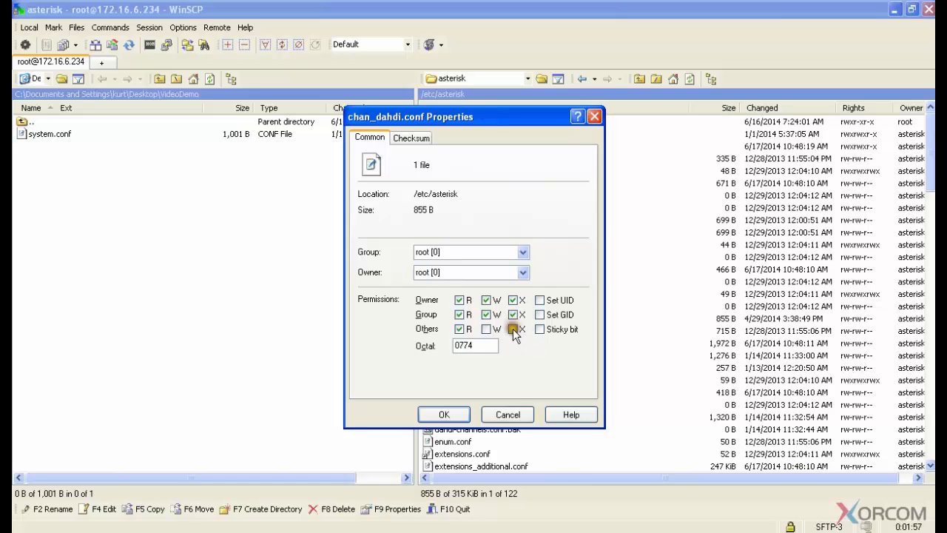
left_click(485, 328)
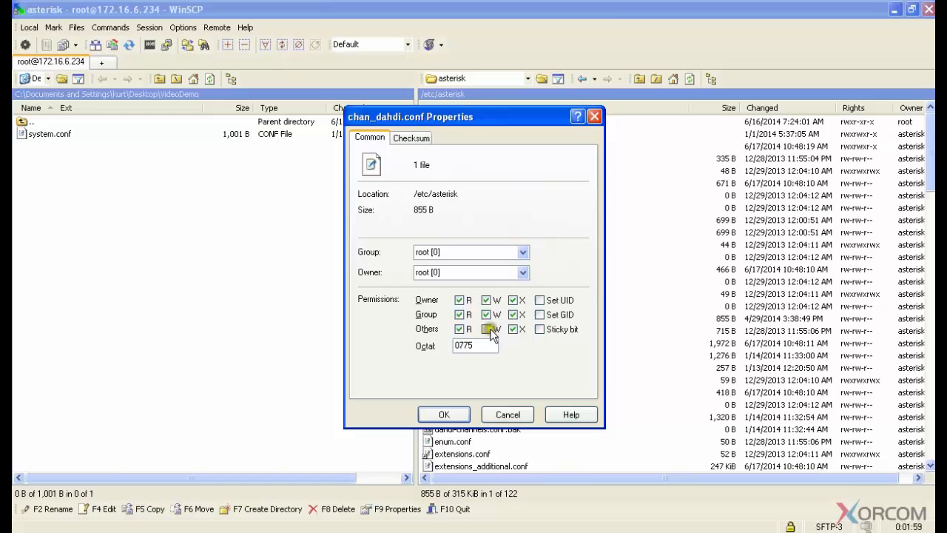
left_click(485, 328)
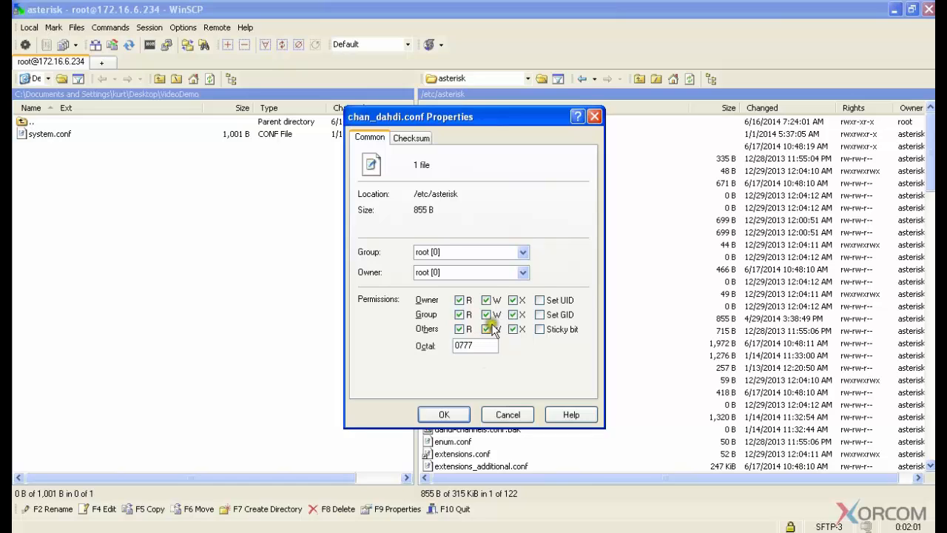
left_click(512, 329)
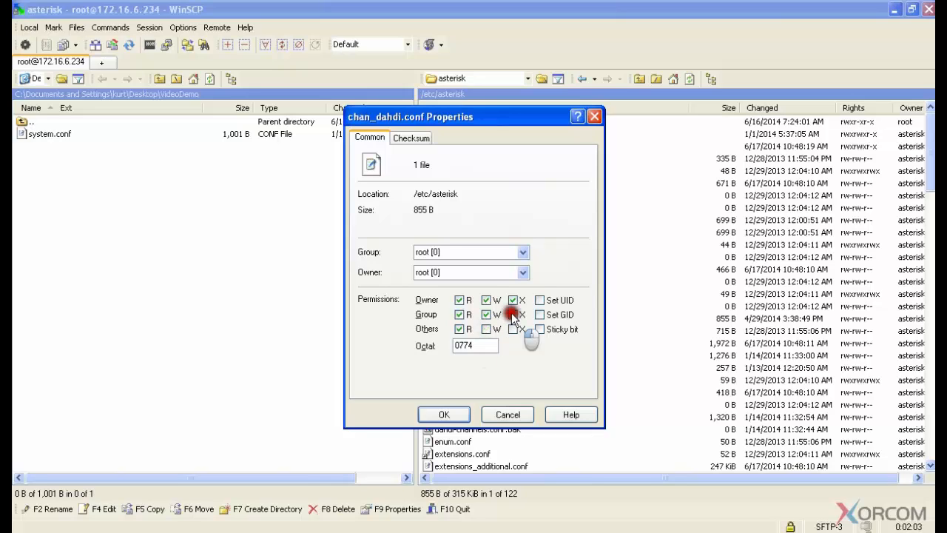
left_click(485, 314)
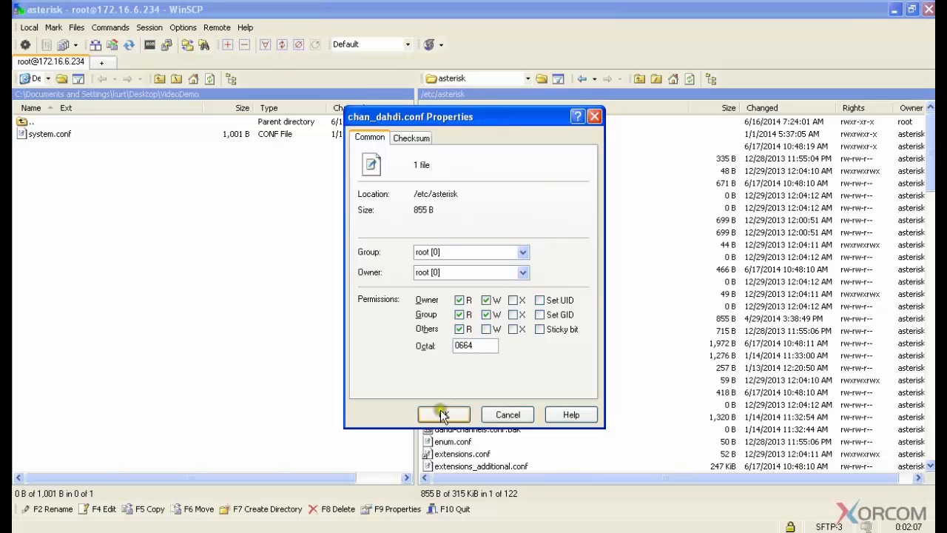
left_click(442, 414)
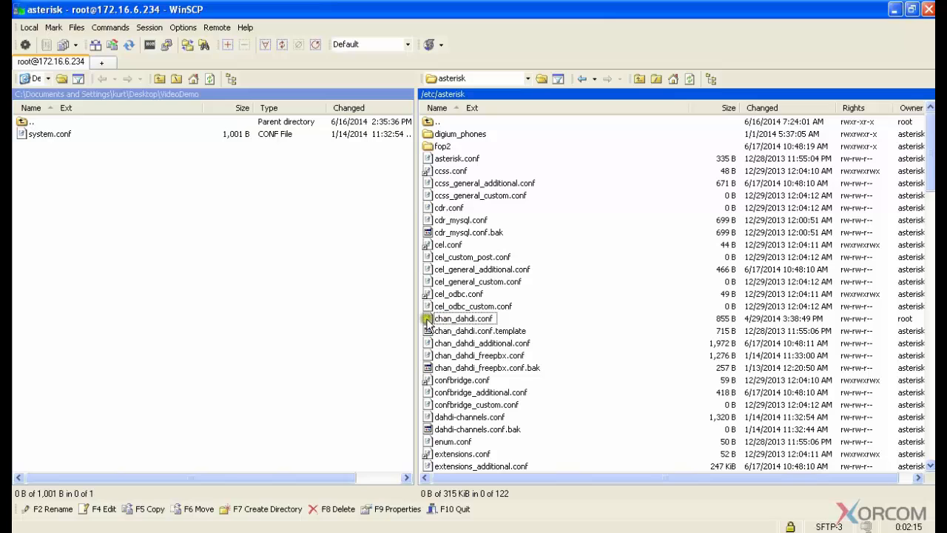
left_click(462, 318)
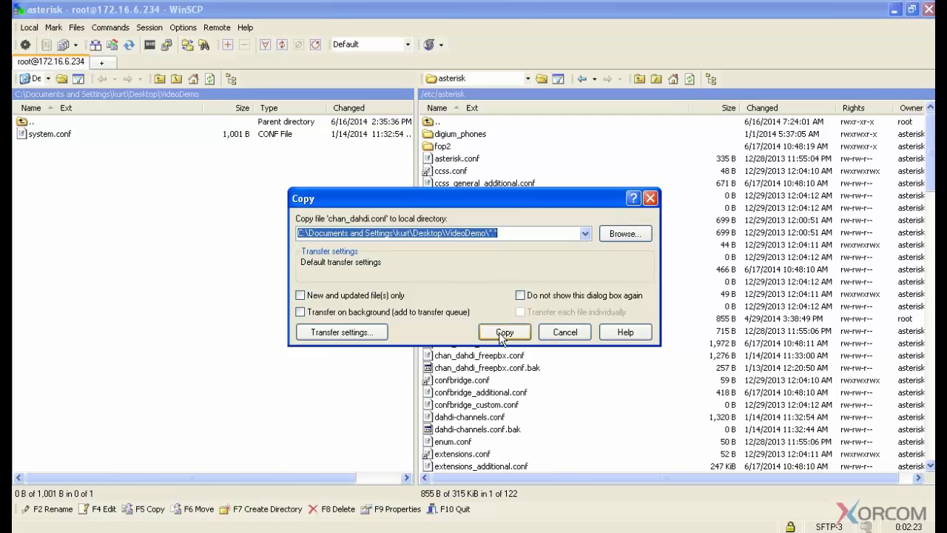
left_click(503, 331)
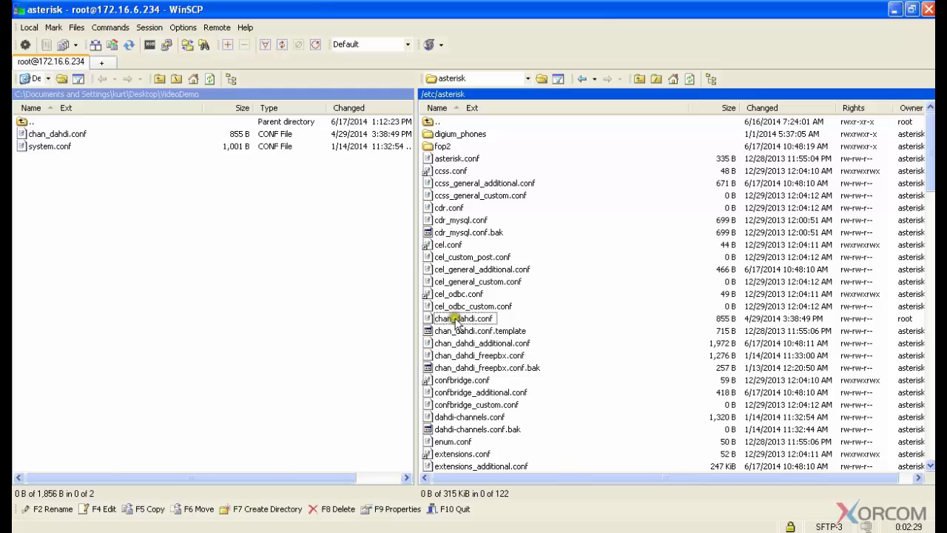
Set chan_dahdi.conf's group and owner to asterisk [496] via its Properties.
right_click(463, 318)
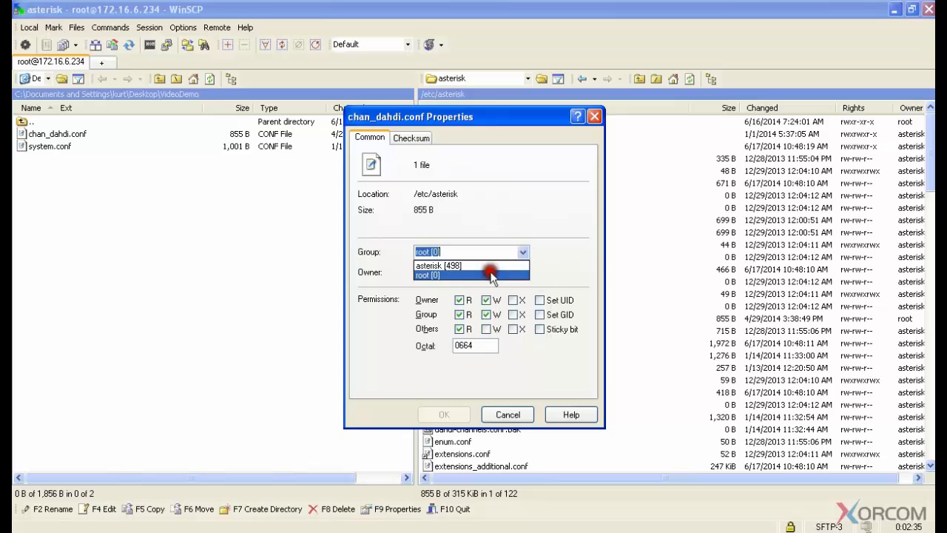
left_click(472, 266)
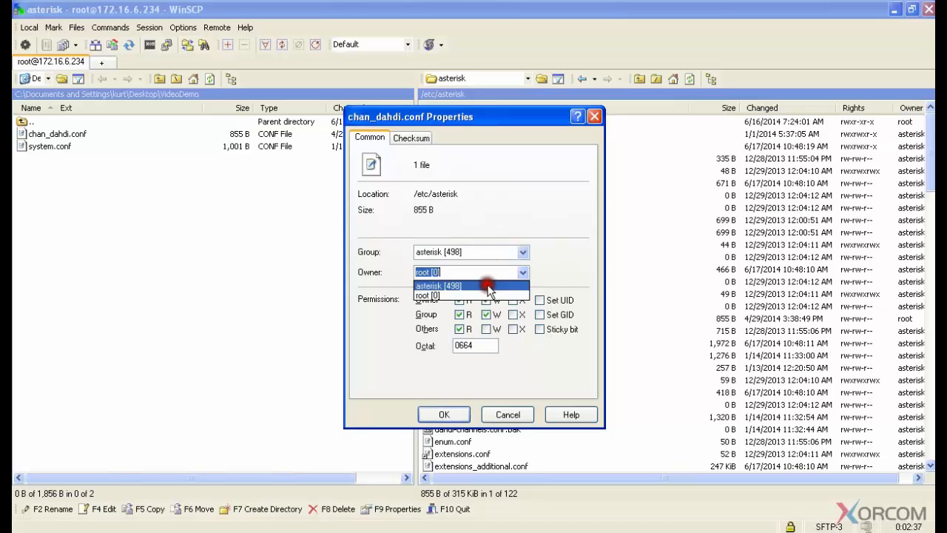
left_click(438, 285)
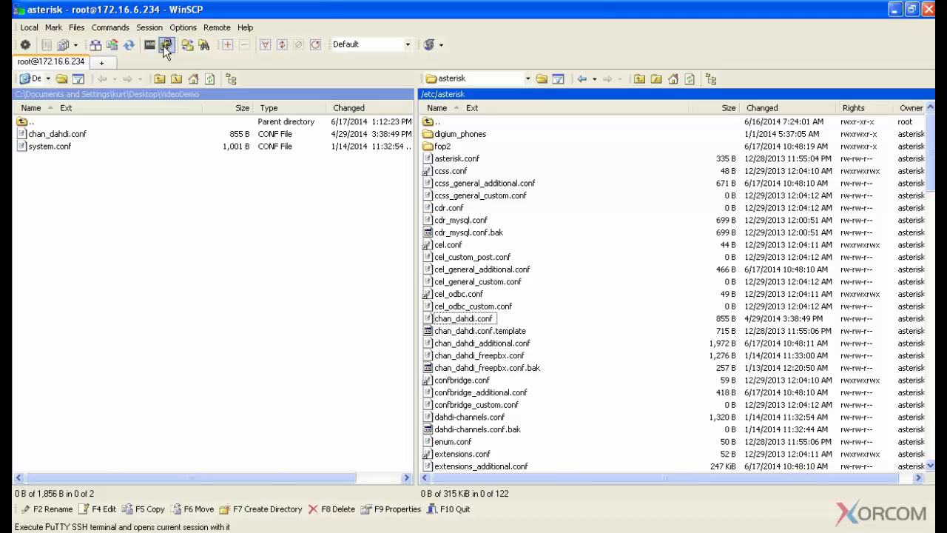
mouse_move(165, 44)
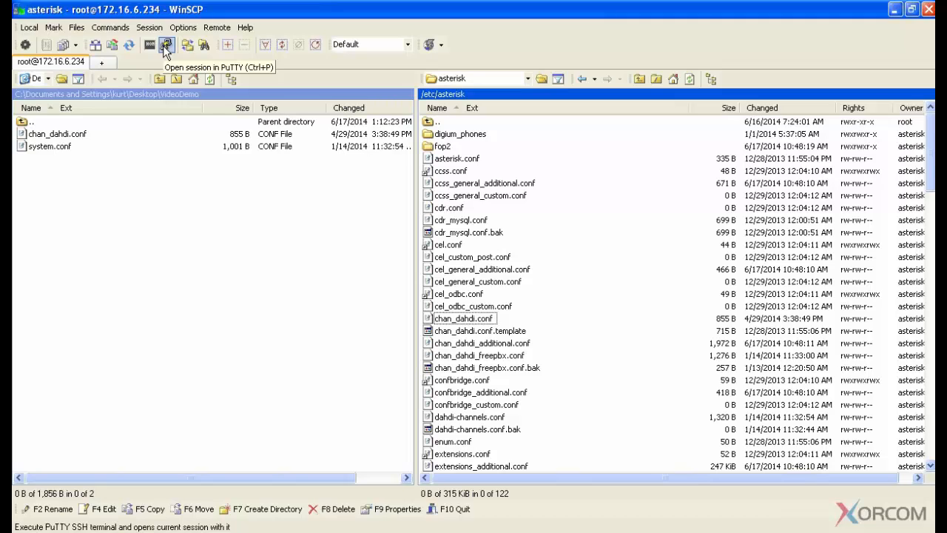
mouse_move(320, 206)
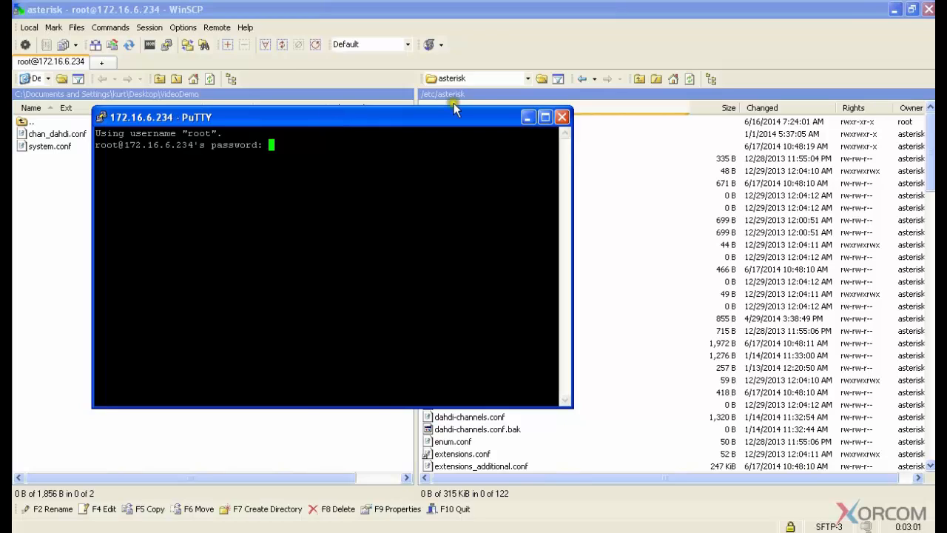
left_click(562, 117)
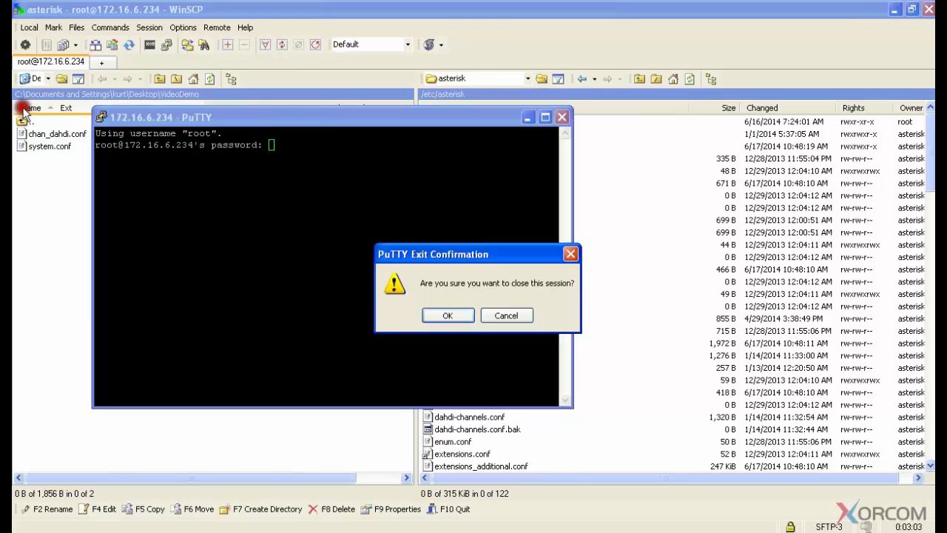
left_click(447, 315)
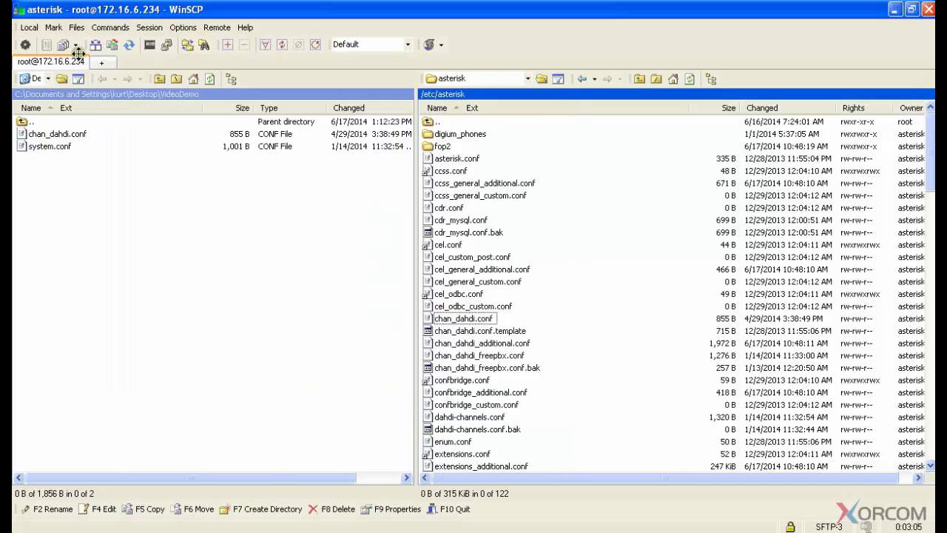
mouse_move(112, 45)
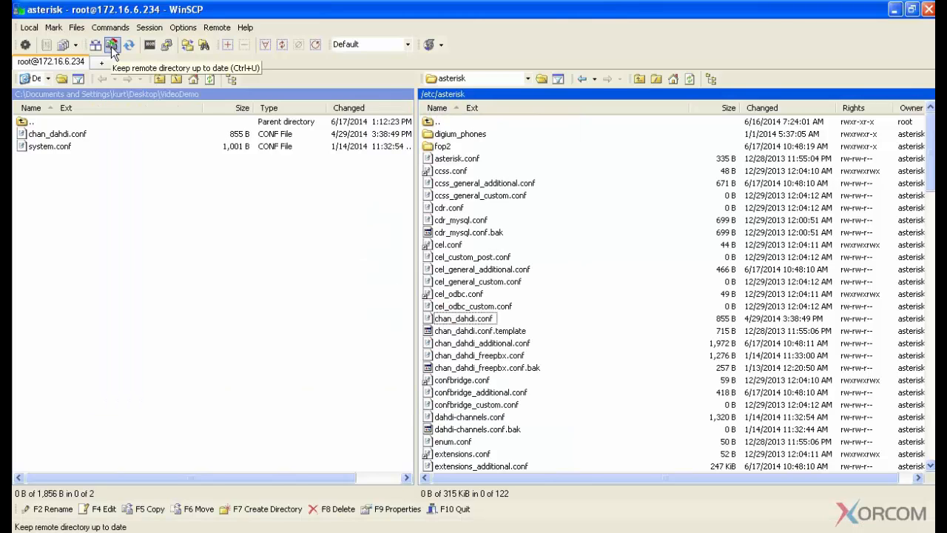
mouse_move(298, 74)
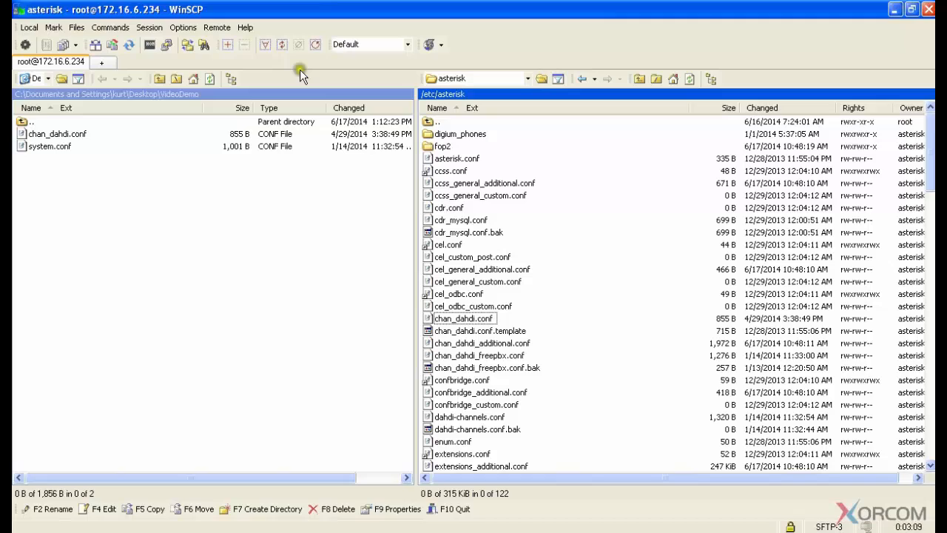
mouse_move(142, 68)
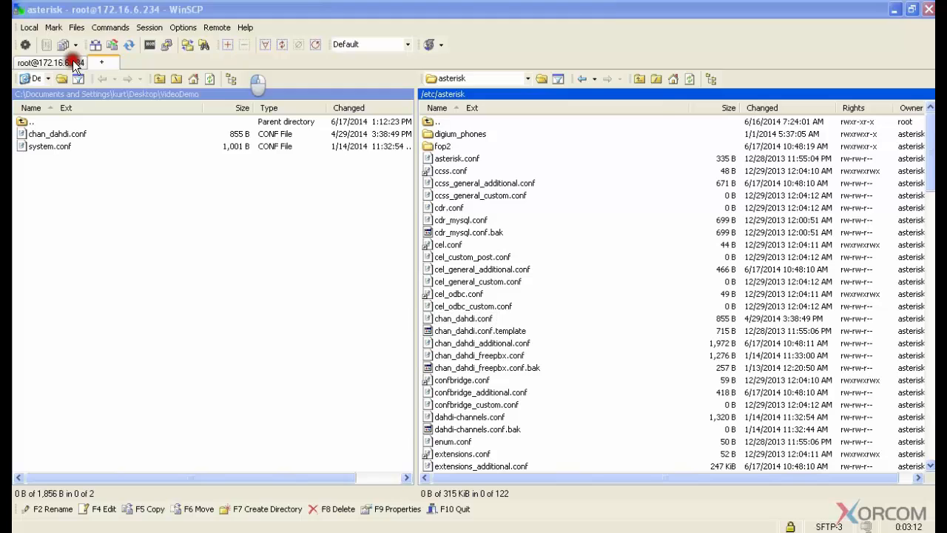
left_click(100, 62)
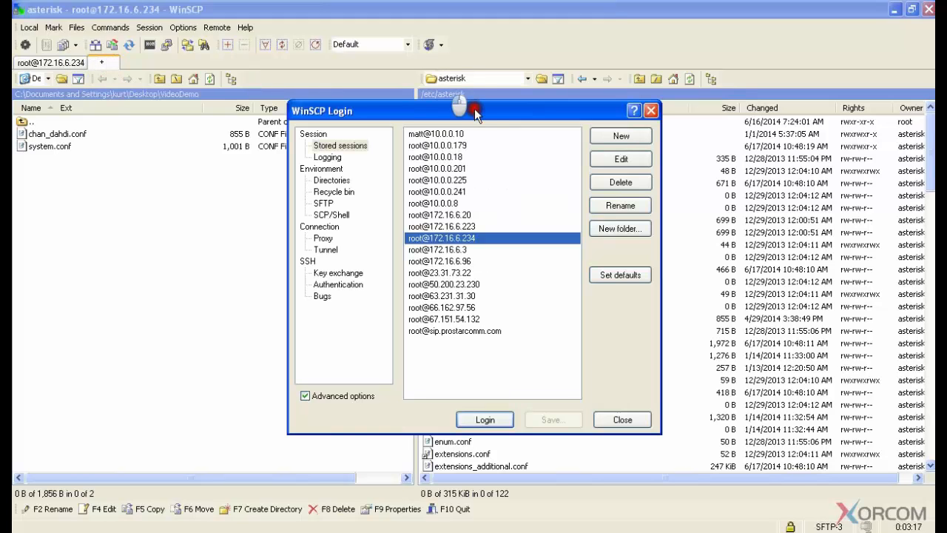
mouse_move(435, 133)
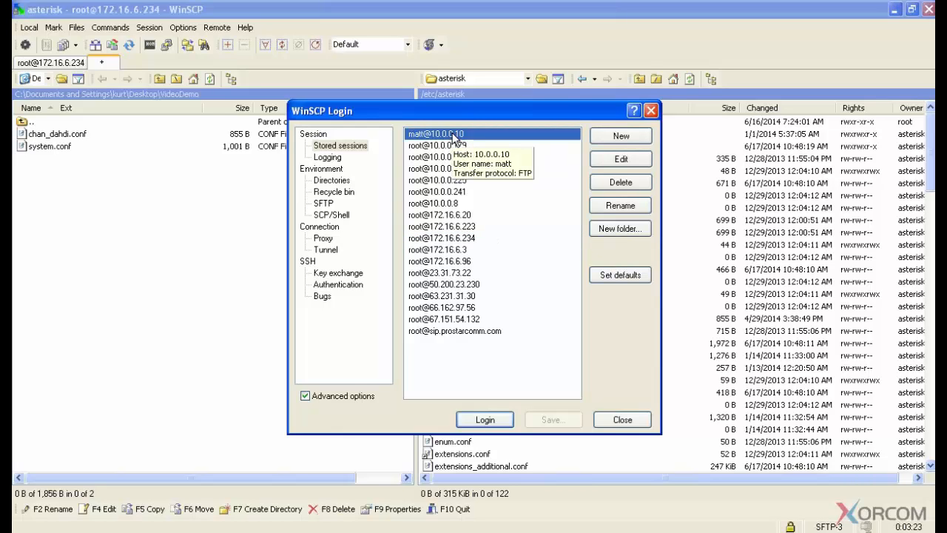
mouse_move(439, 146)
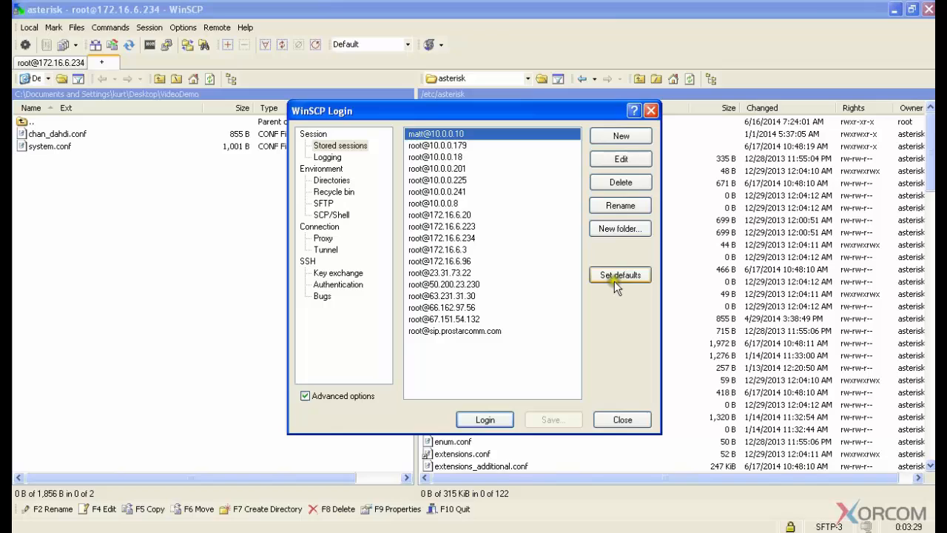
left_click(621, 421)
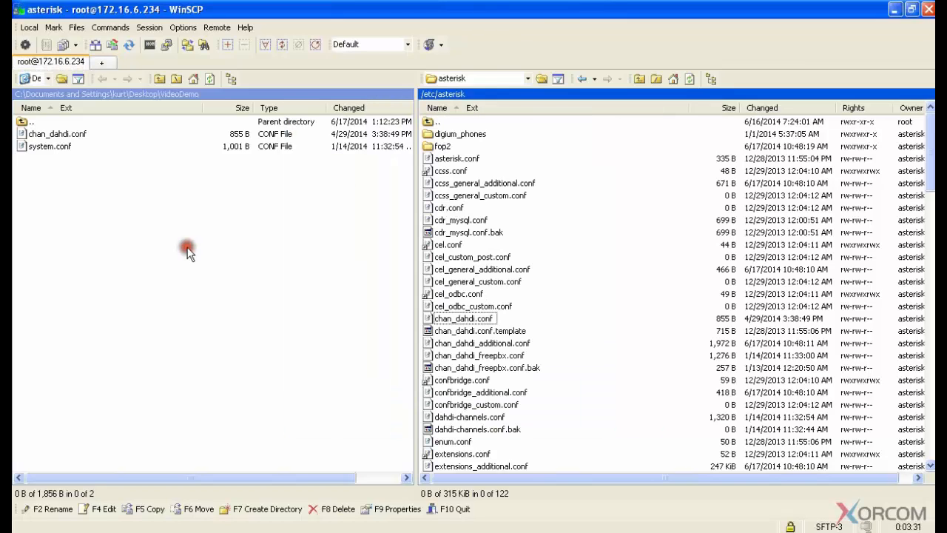
mouse_move(183, 203)
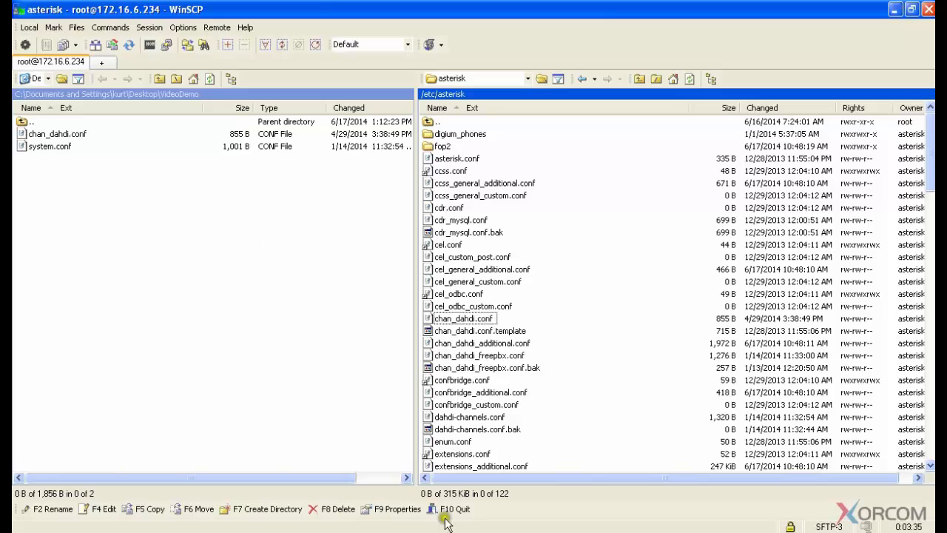
mouse_move(47, 509)
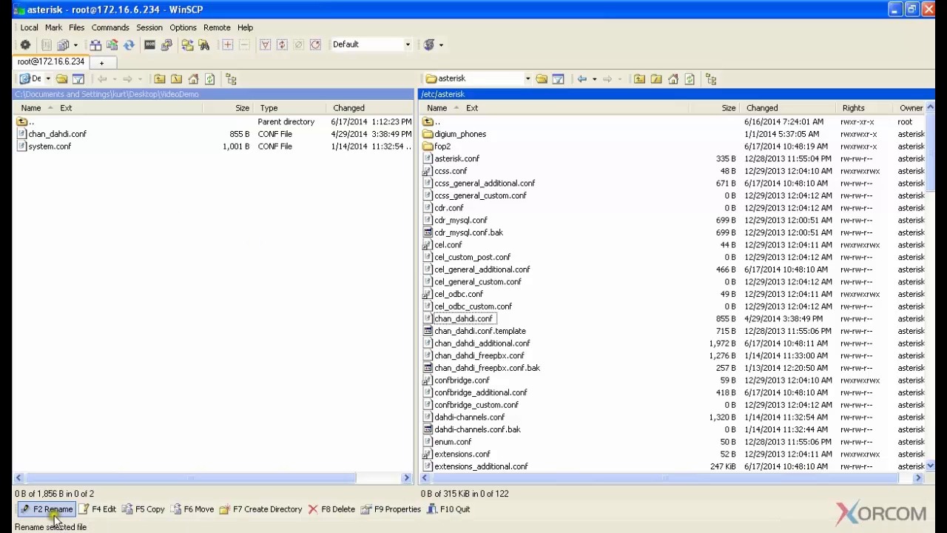
mouse_move(260, 508)
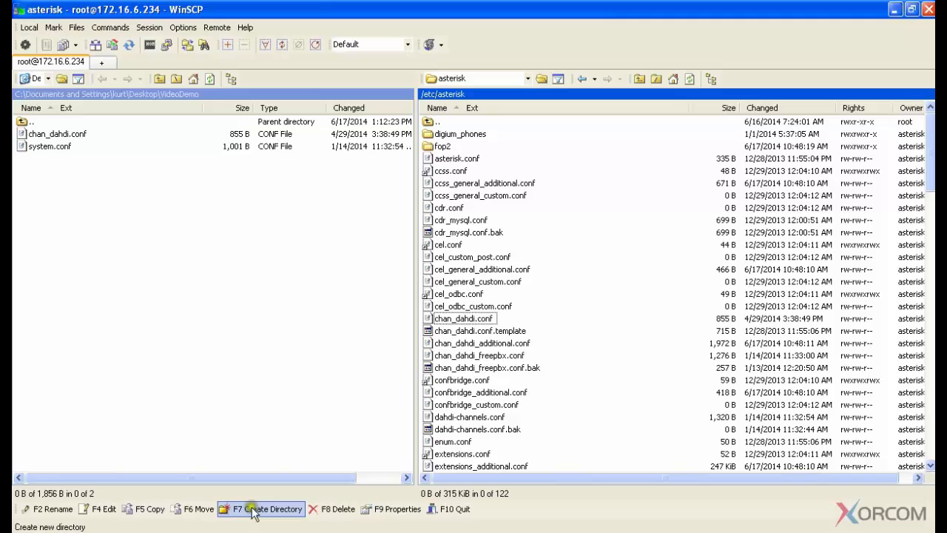
mouse_move(447, 509)
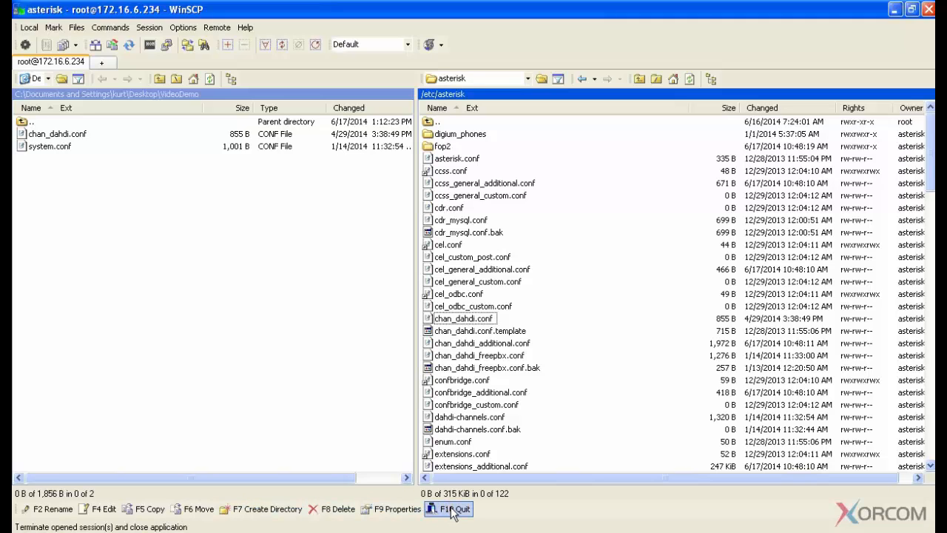
left_click(447, 509)
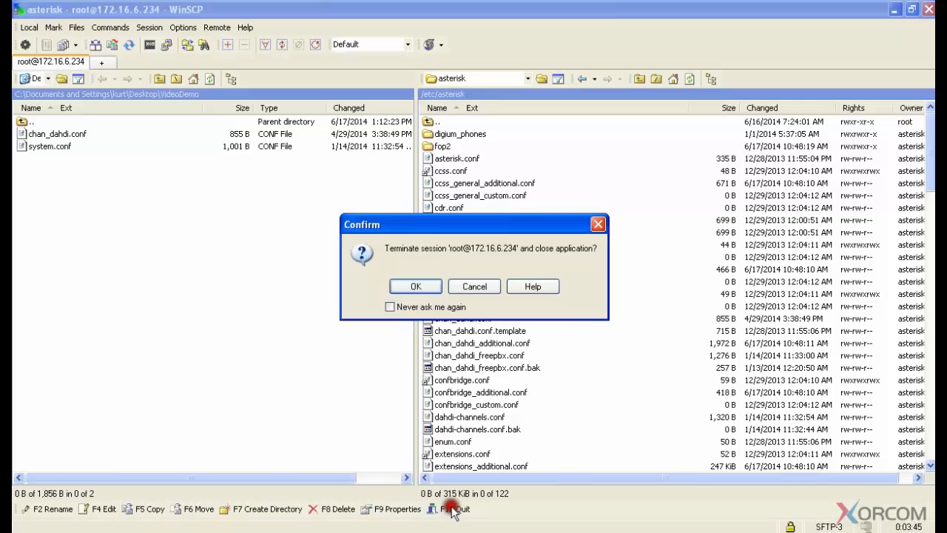
mouse_move(415, 287)
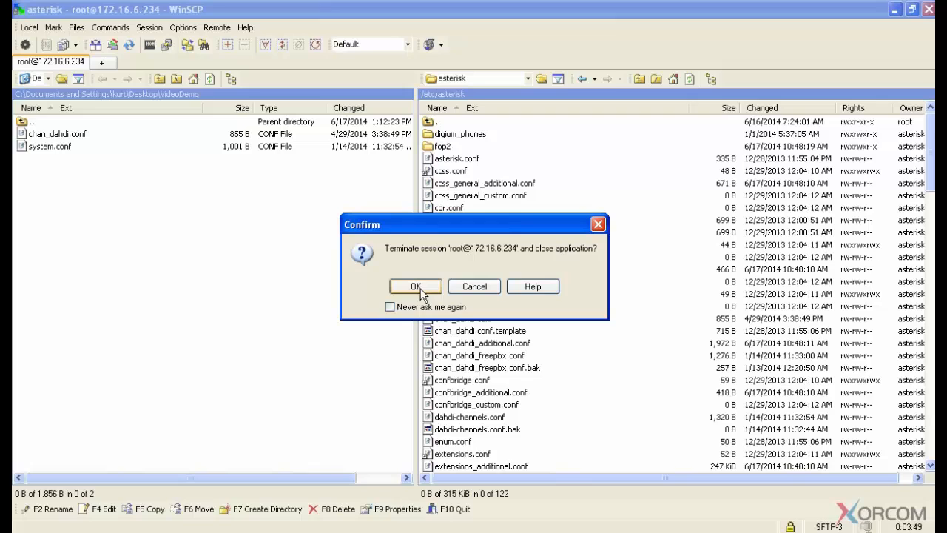
left_click(414, 287)
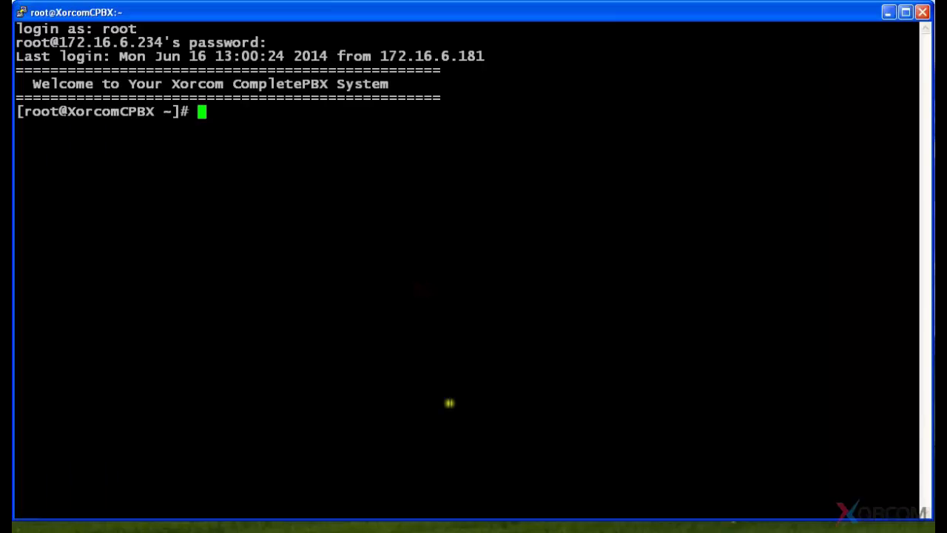